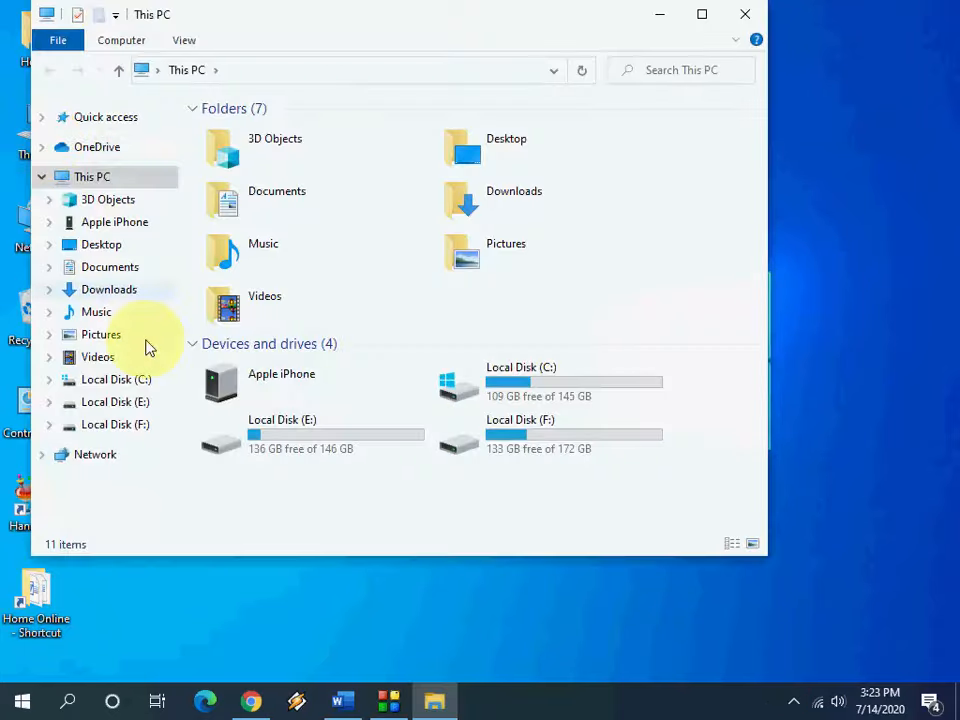
pyautogui.moveTo(344, 402)
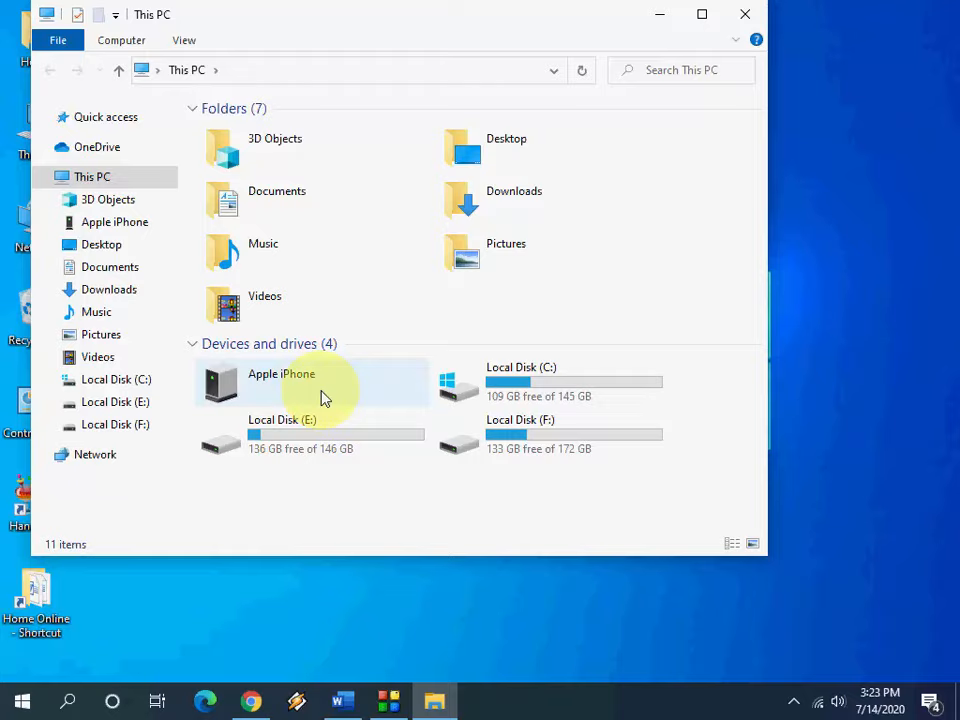
pyautogui.moveTo(744, 16)
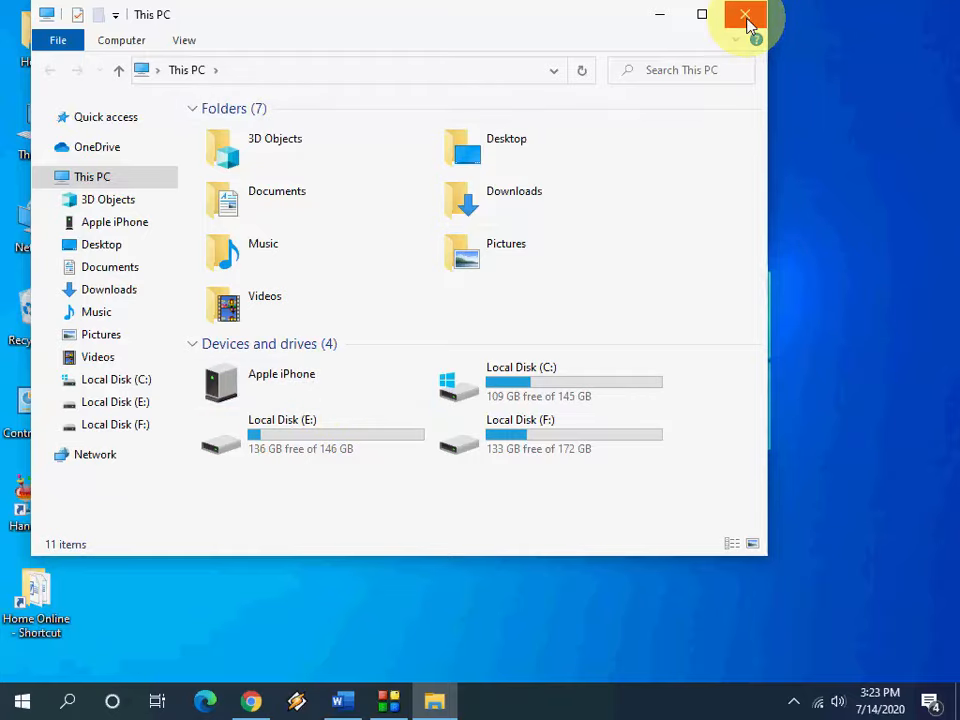
# Step: Close File Explorer and search 'devices man' to launch Device Manager
pyautogui.click(744, 16)
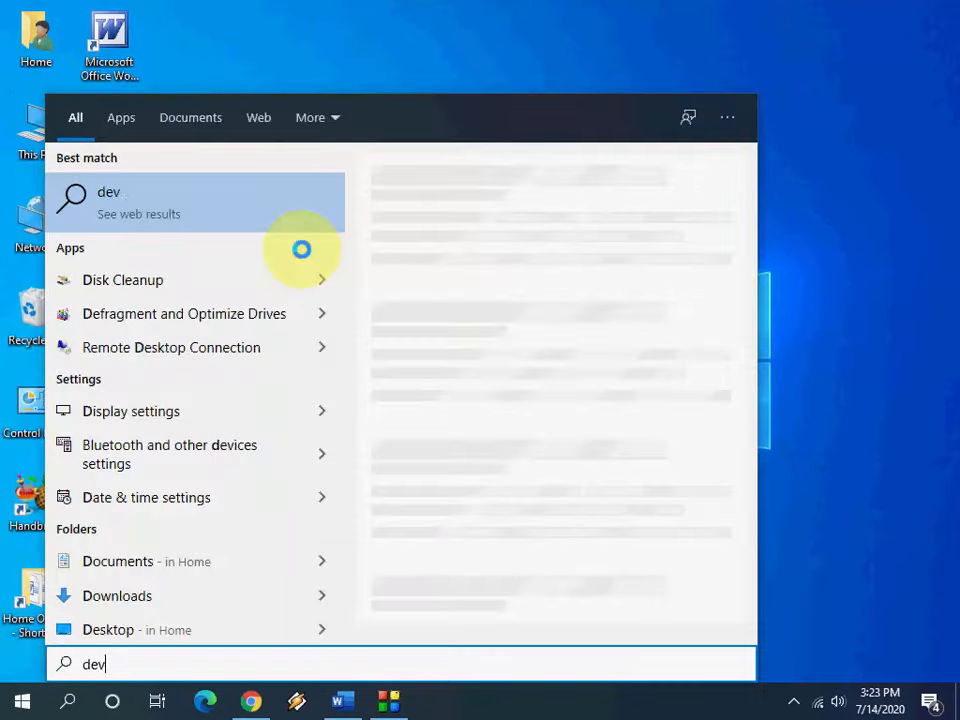
pyautogui.write('devices man')
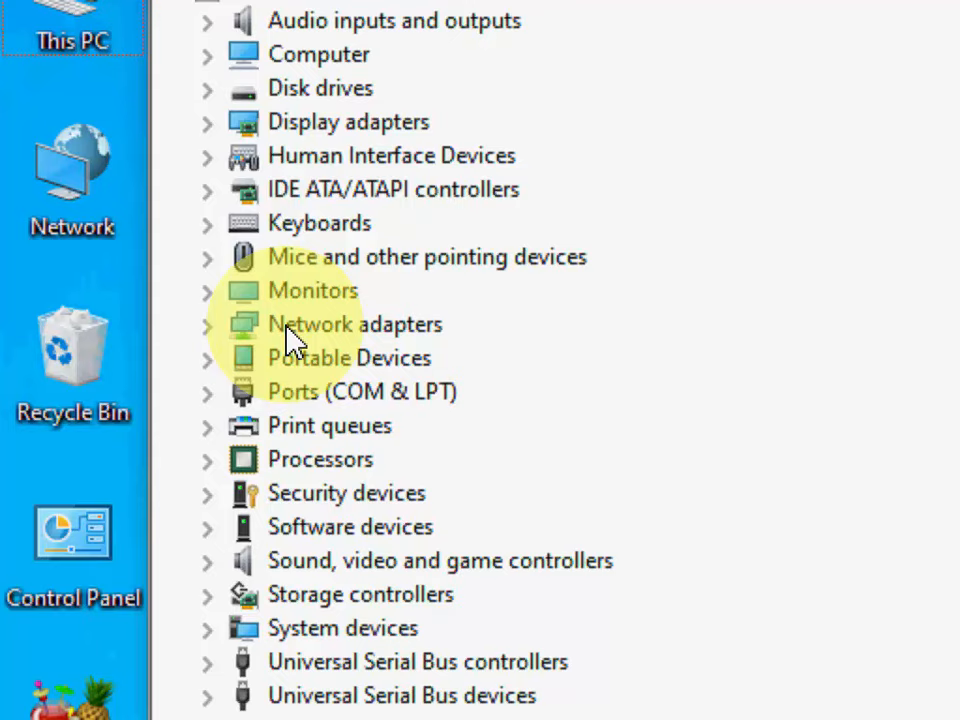
pyautogui.moveTo(216, 370)
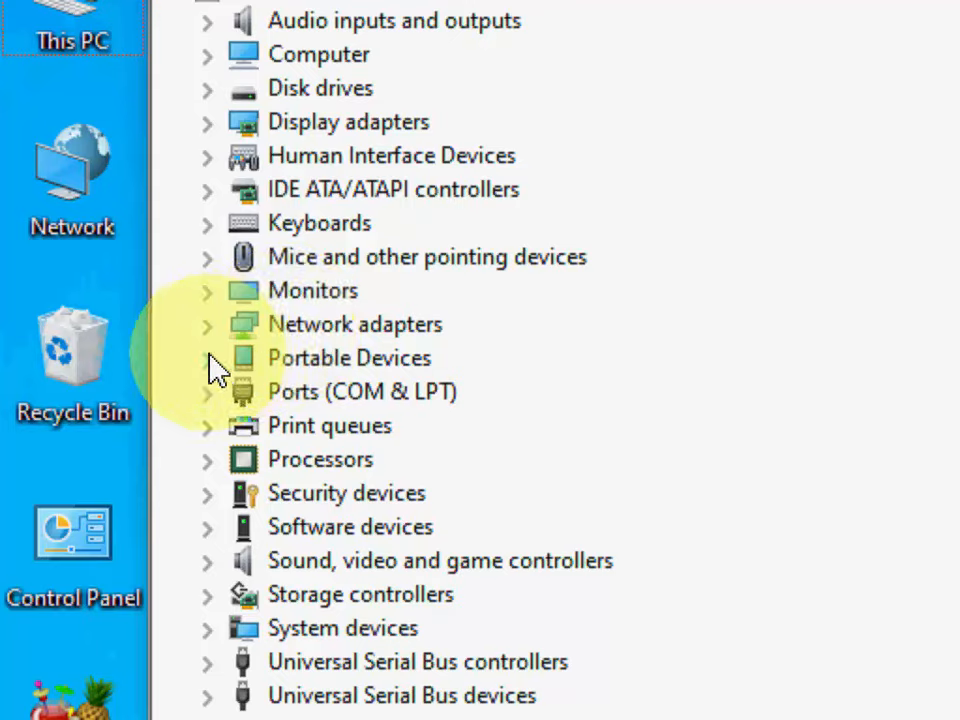
# Step: Update the Apple iPhone driver under Portable Devices using a compatible USB driver picked from the list
pyautogui.click(208, 356)
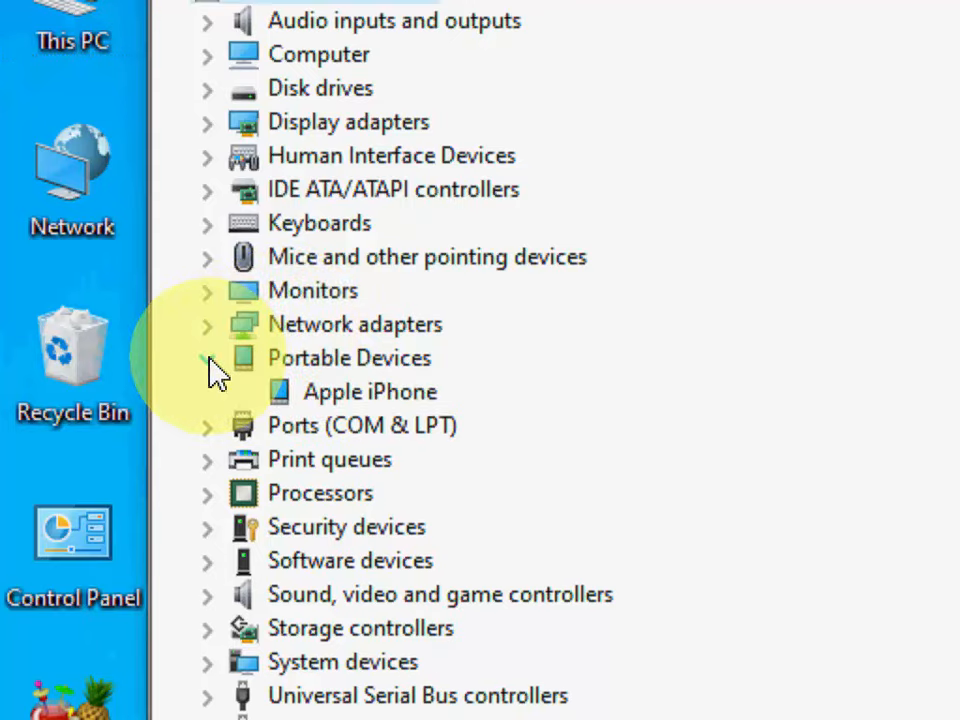
pyautogui.click(208, 358)
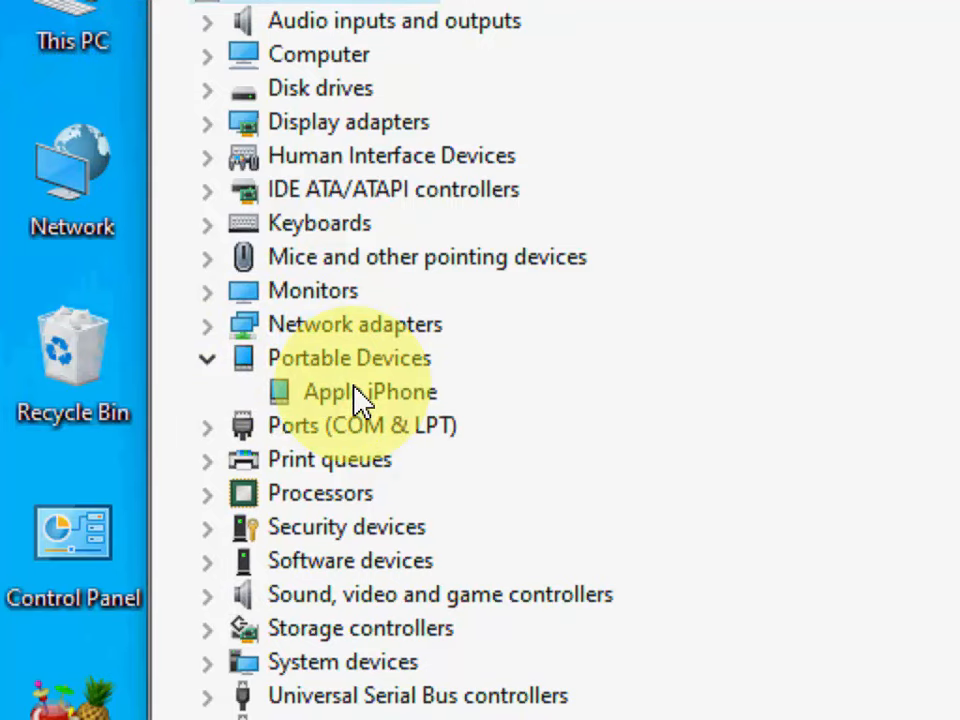
pyautogui.rightClick(370, 390)
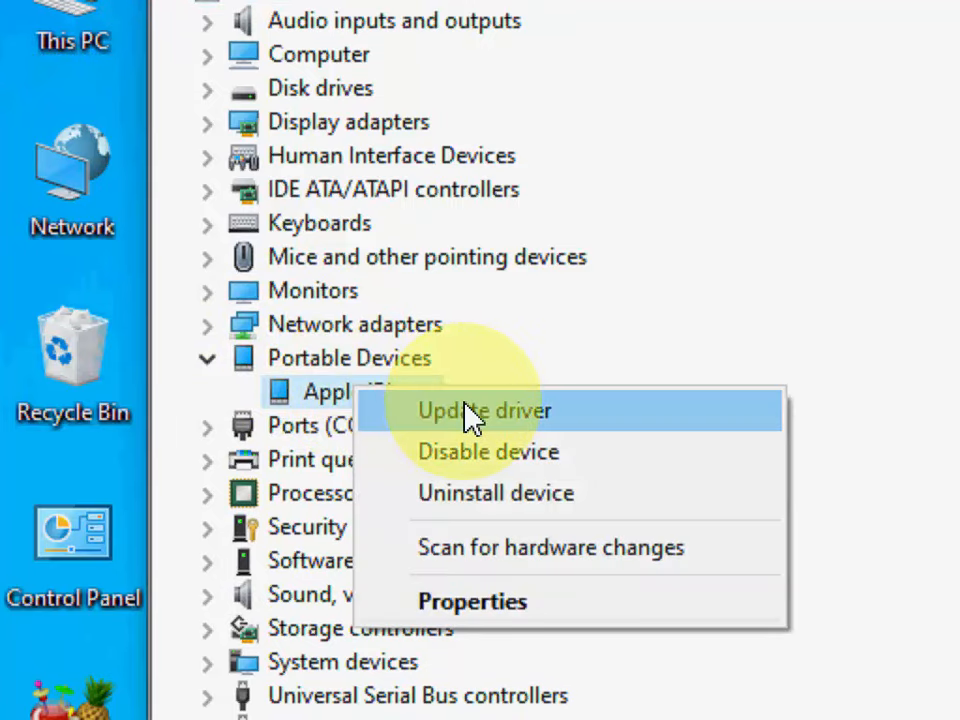
pyautogui.click(484, 410)
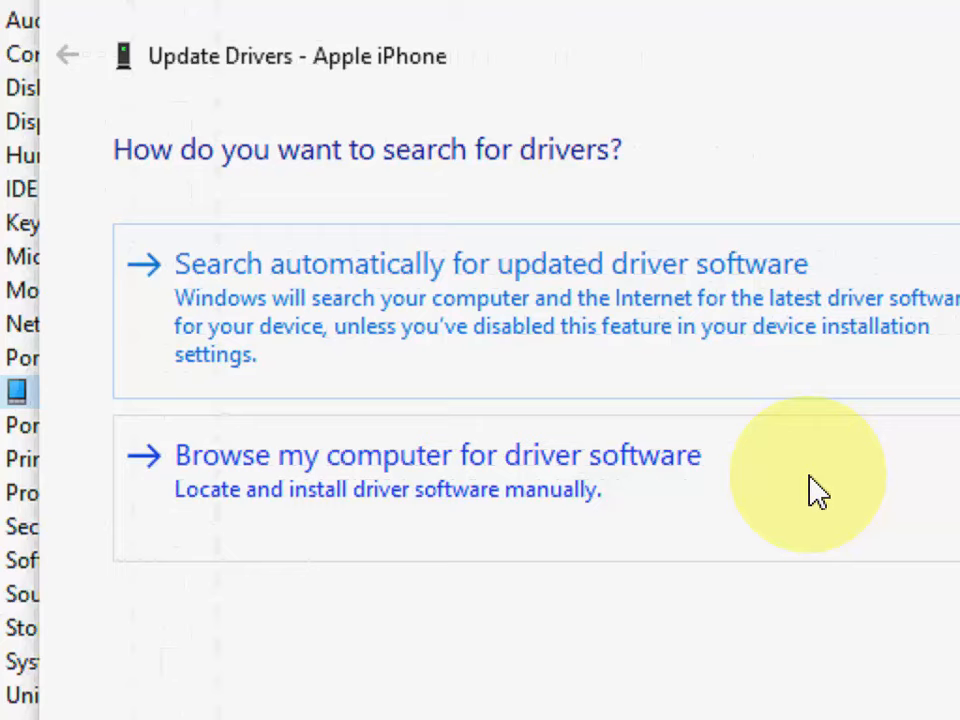
pyautogui.moveTo(356, 316)
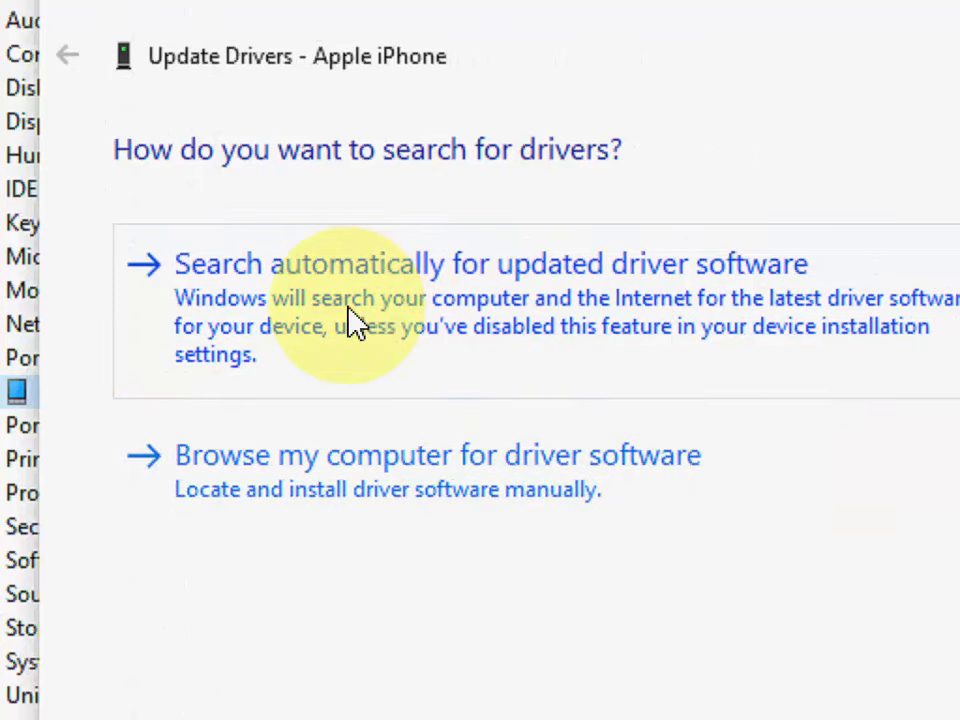
pyautogui.moveTo(636, 330)
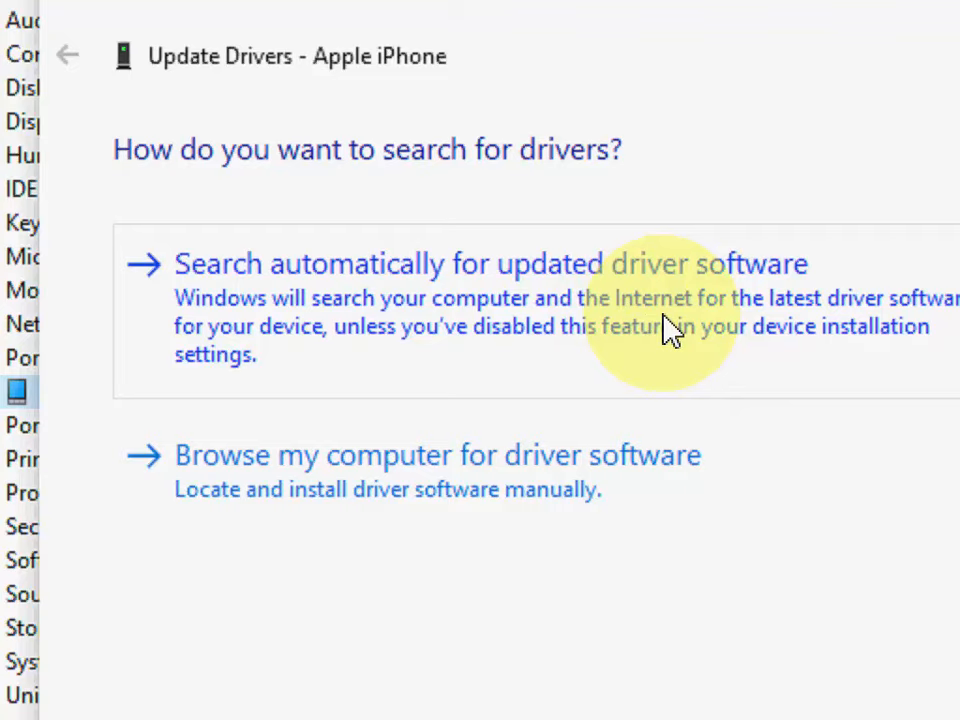
pyautogui.moveTo(384, 500)
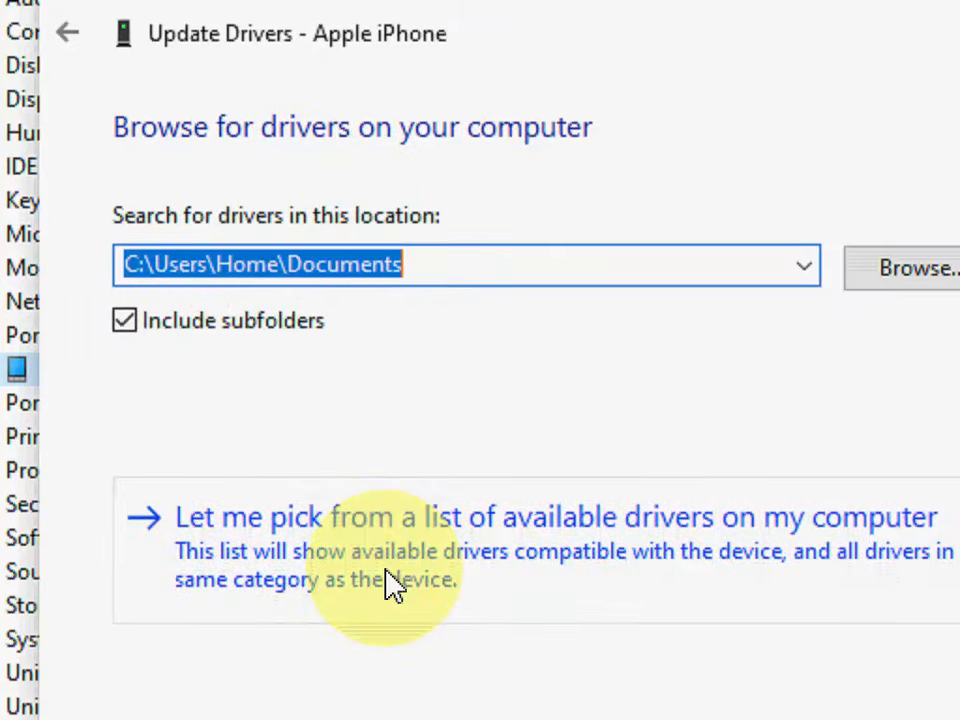
pyautogui.scroll(-3)
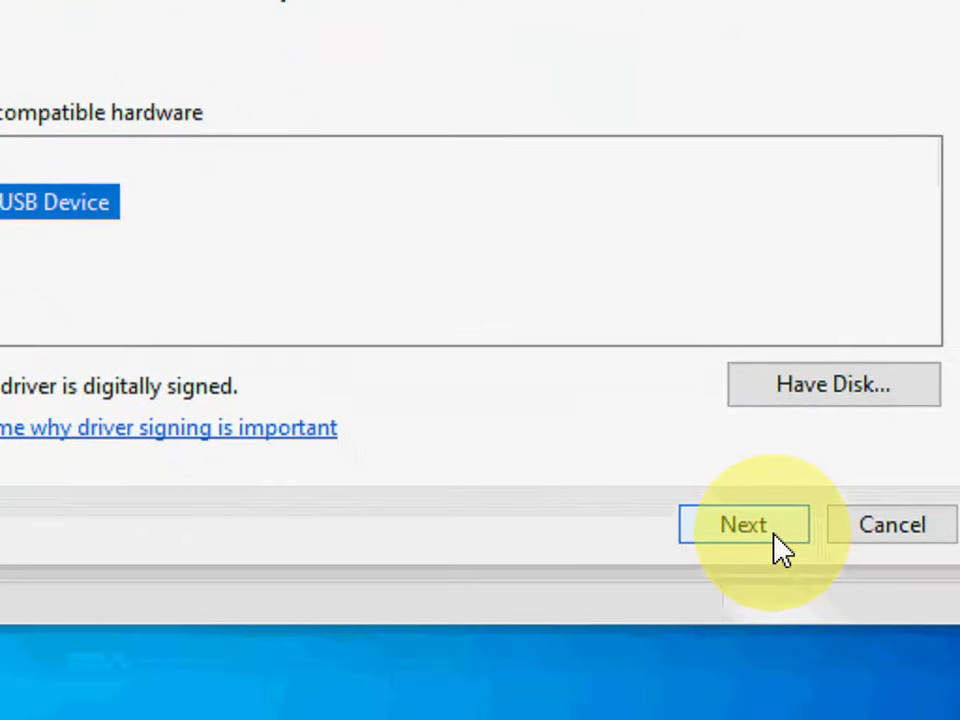
pyautogui.click(742, 524)
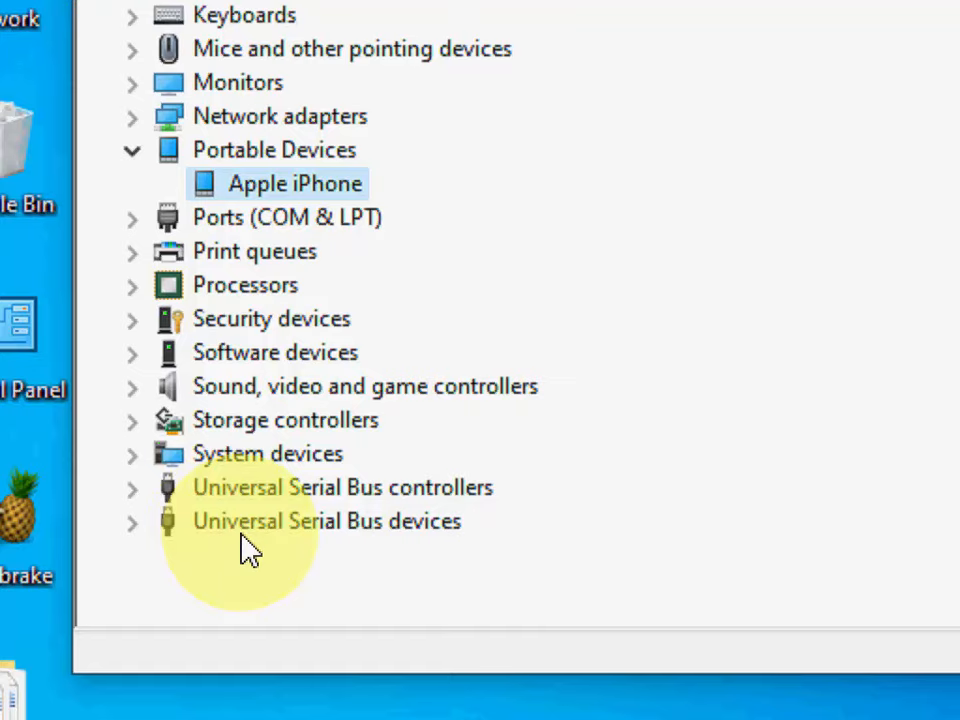
# Step: Update the Apple Mobile Device USB Composite Device driver from this computer and dismiss the success message
pyautogui.click(132, 520)
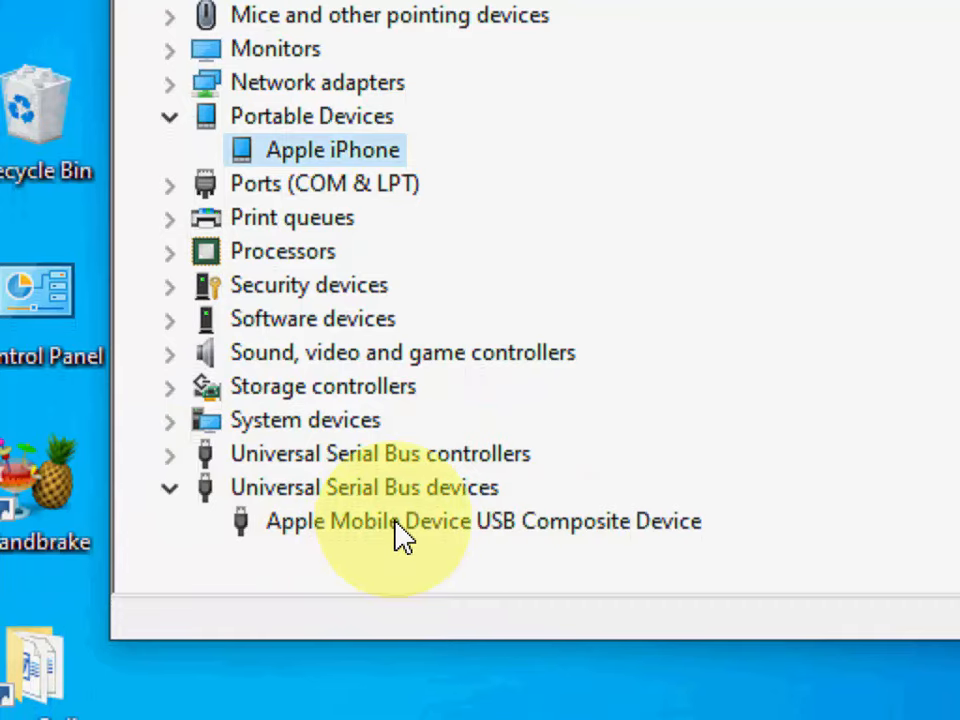
pyautogui.rightClick(400, 520)
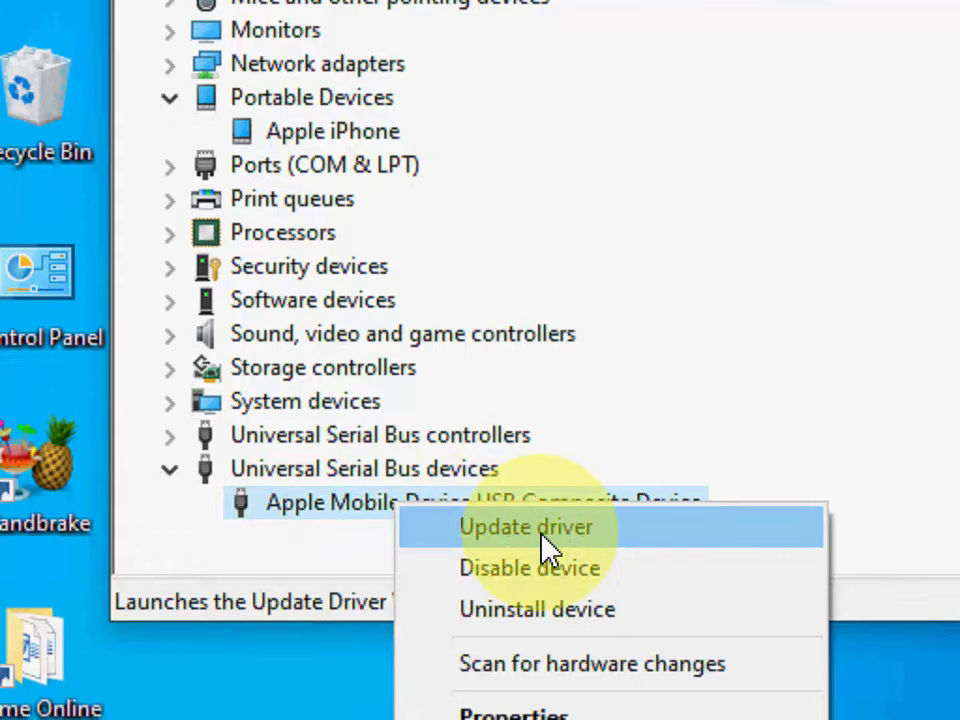
pyautogui.click(524, 528)
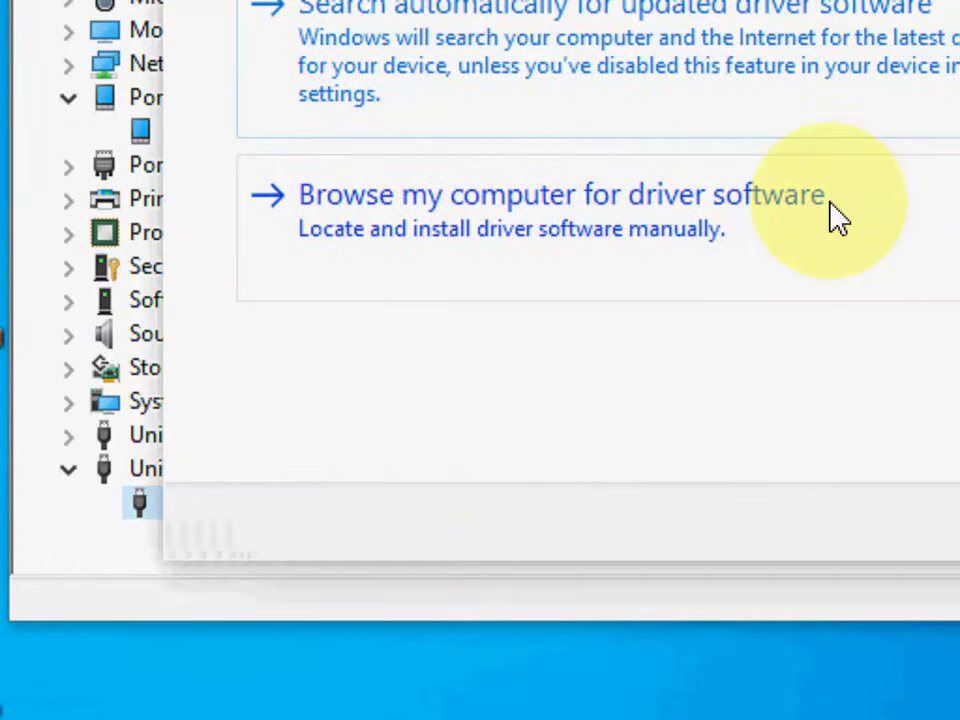
pyautogui.click(560, 194)
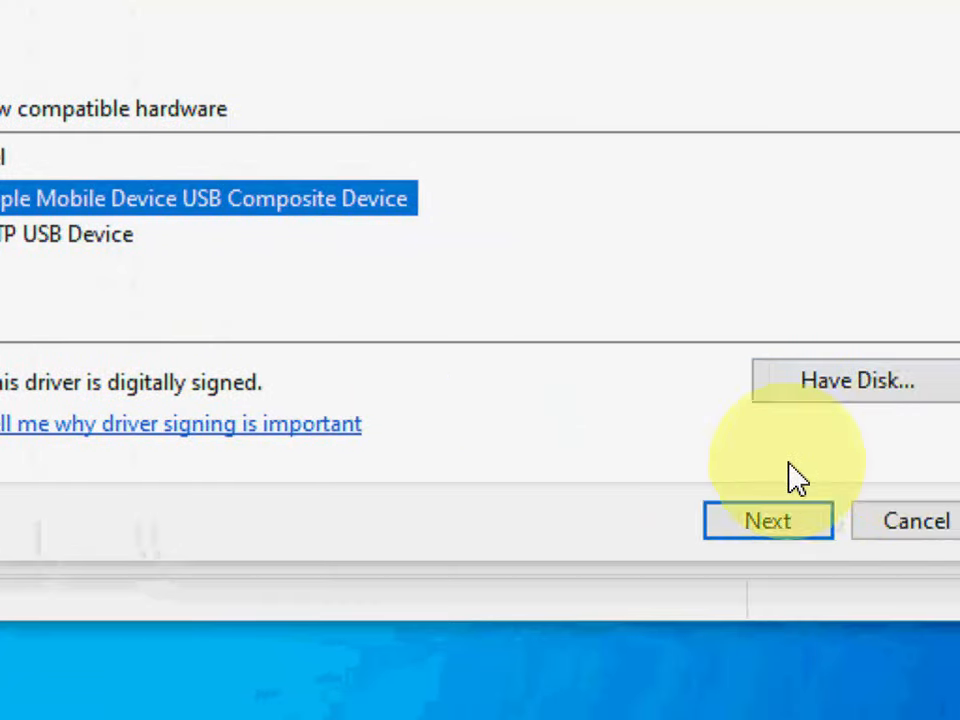
pyautogui.click(768, 520)
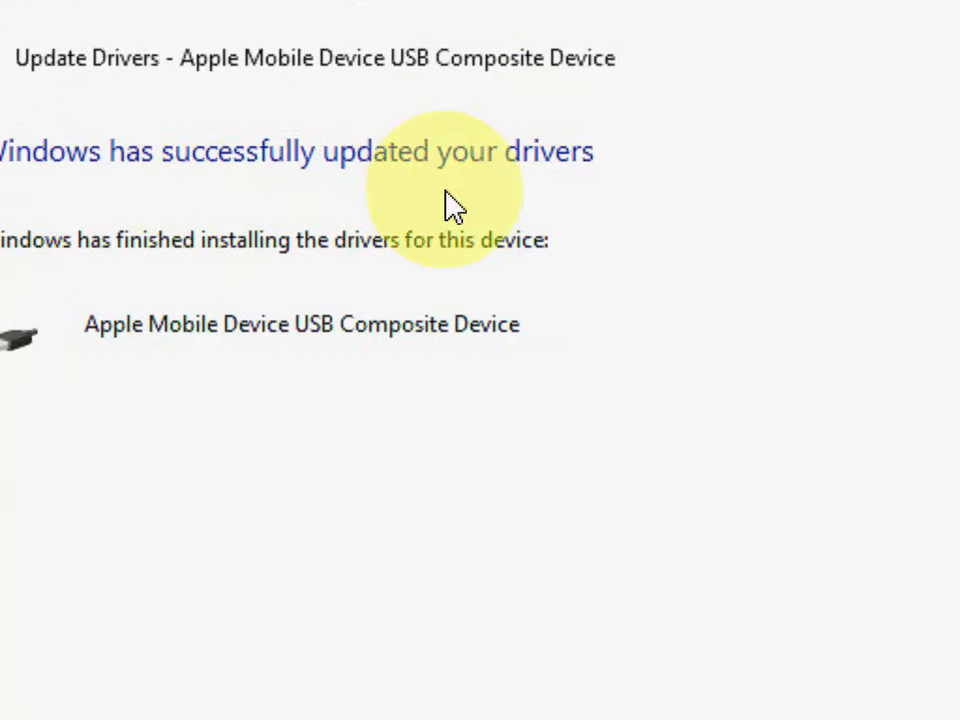
pyautogui.moveTo(584, 304)
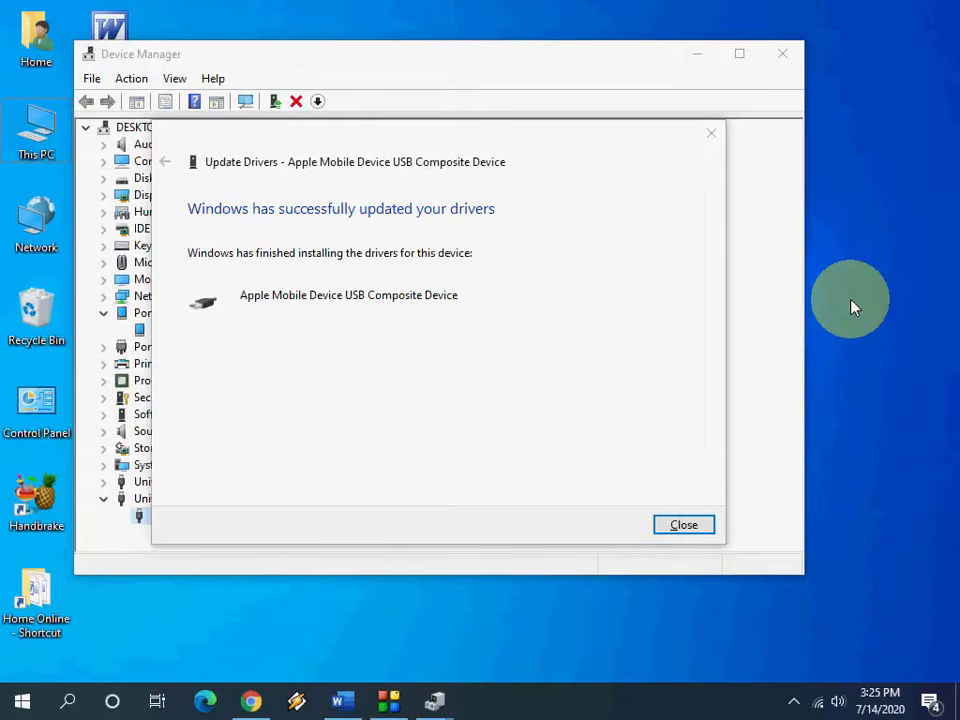
pyautogui.click(684, 524)
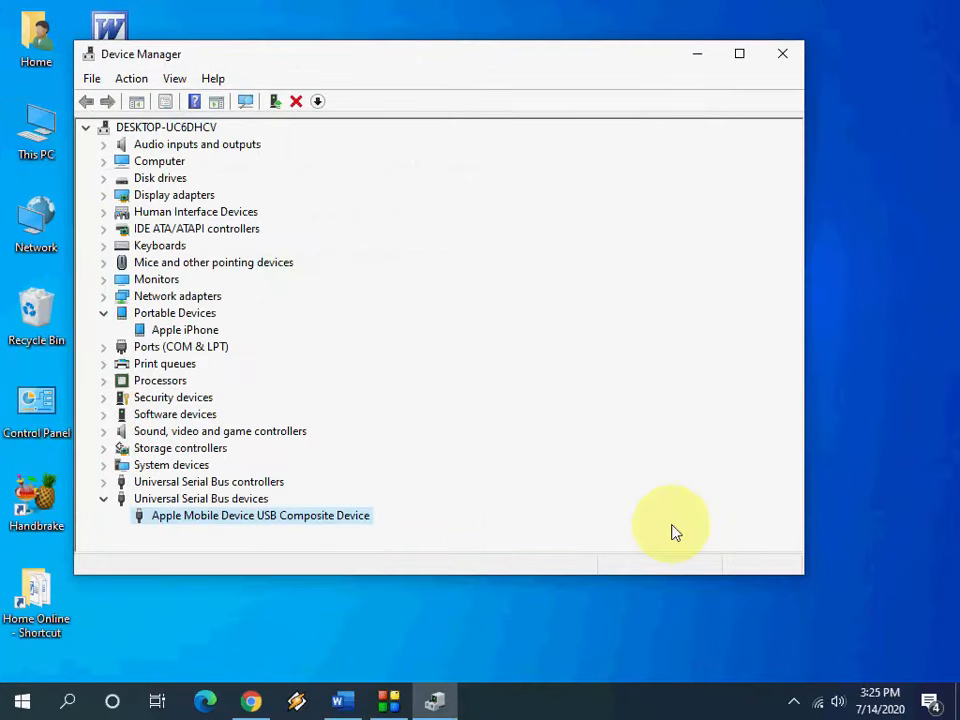
pyautogui.moveTo(100, 504)
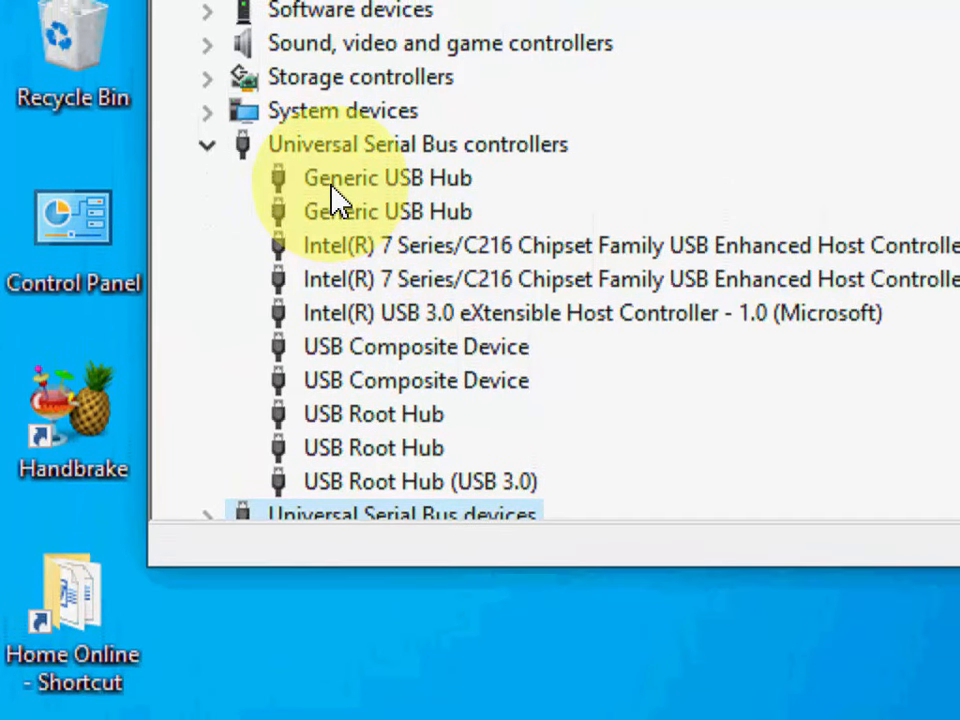
# Step: Untick 'Allow the computer to turn off this device' for the first Generic USB Hub and confirm
pyautogui.rightClick(386, 178)
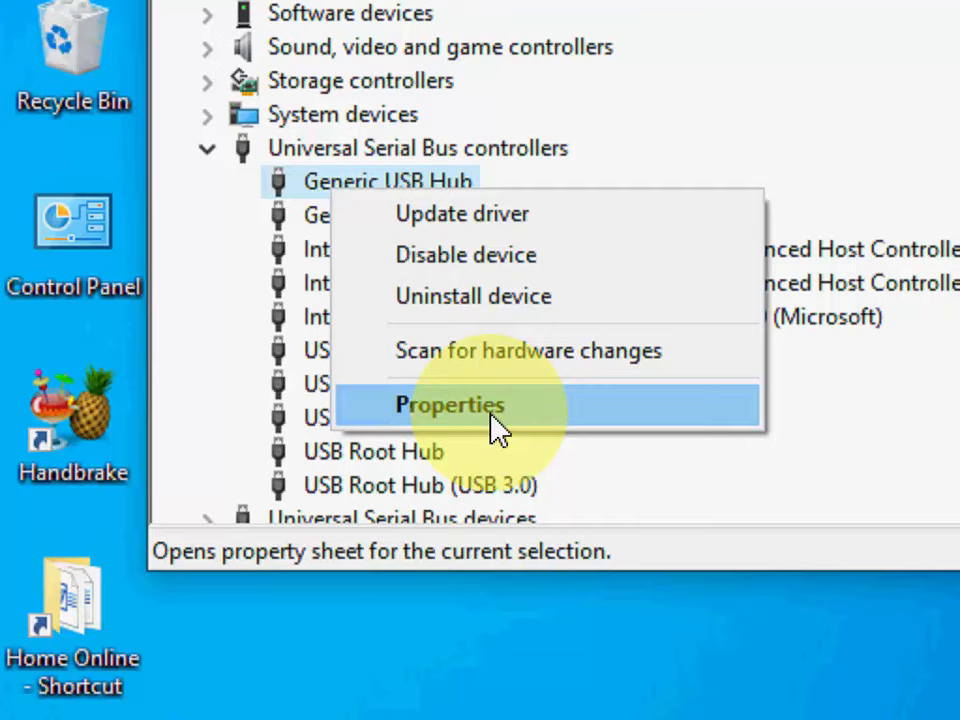
pyautogui.click(452, 404)
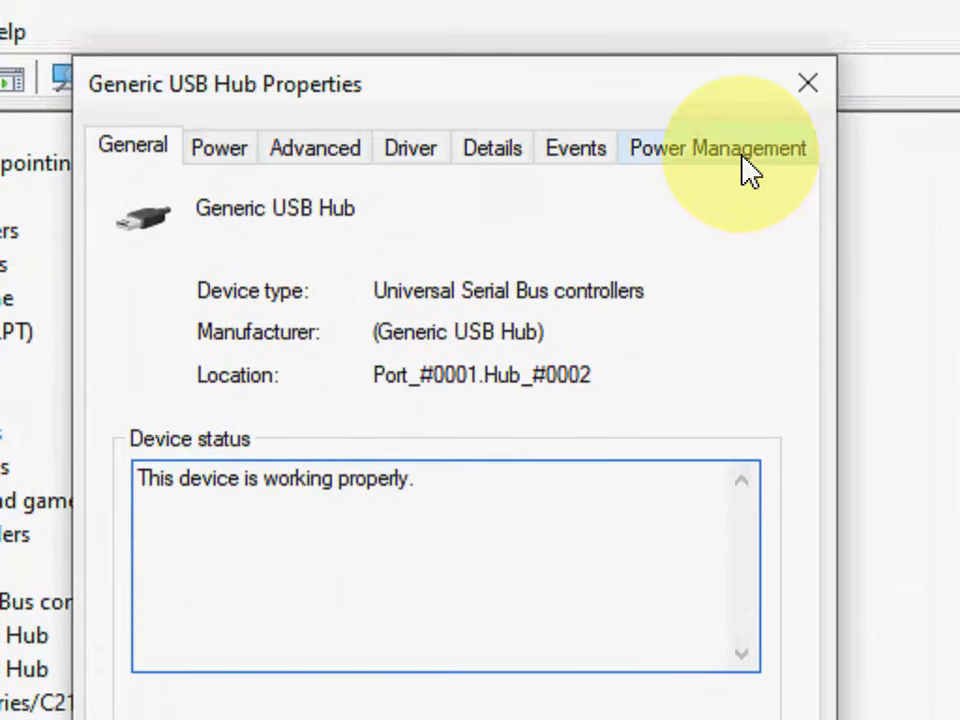
pyautogui.click(718, 148)
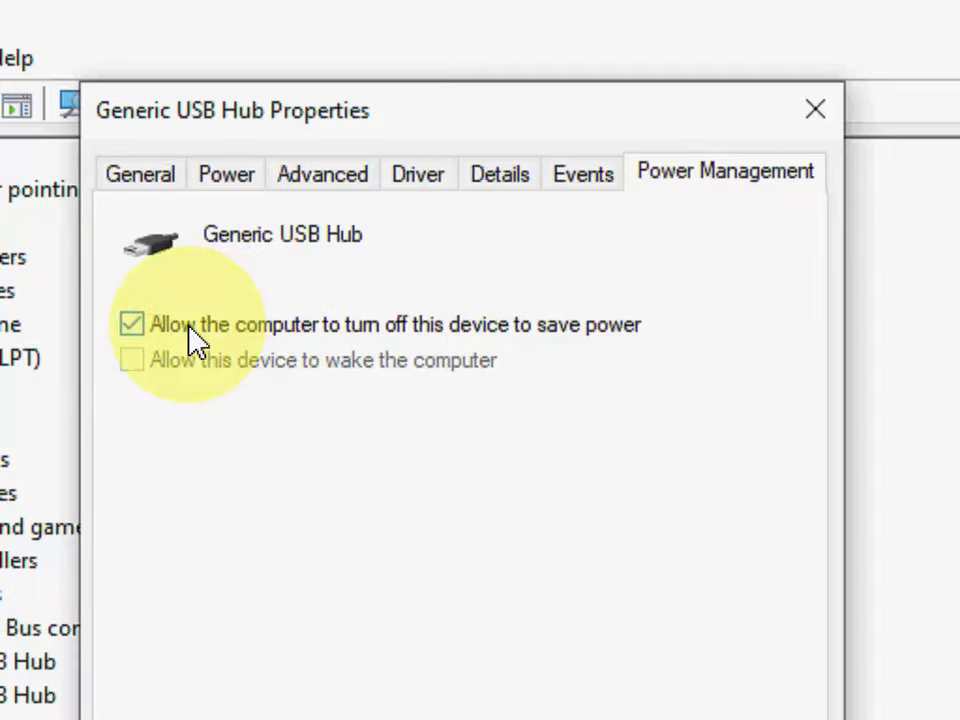
pyautogui.moveTo(276, 336)
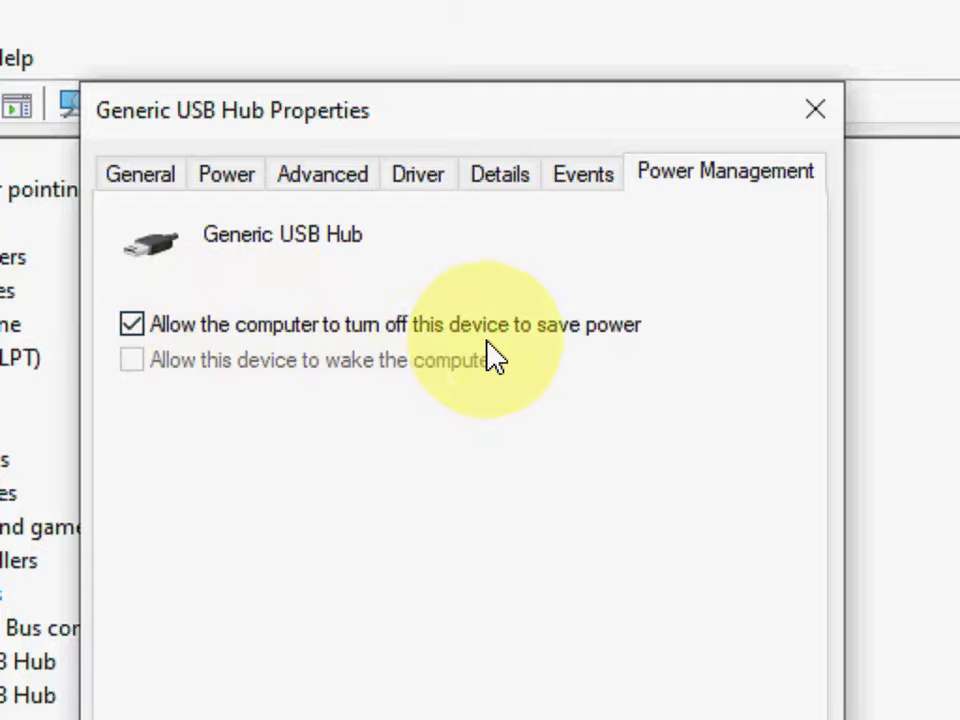
pyautogui.click(132, 324)
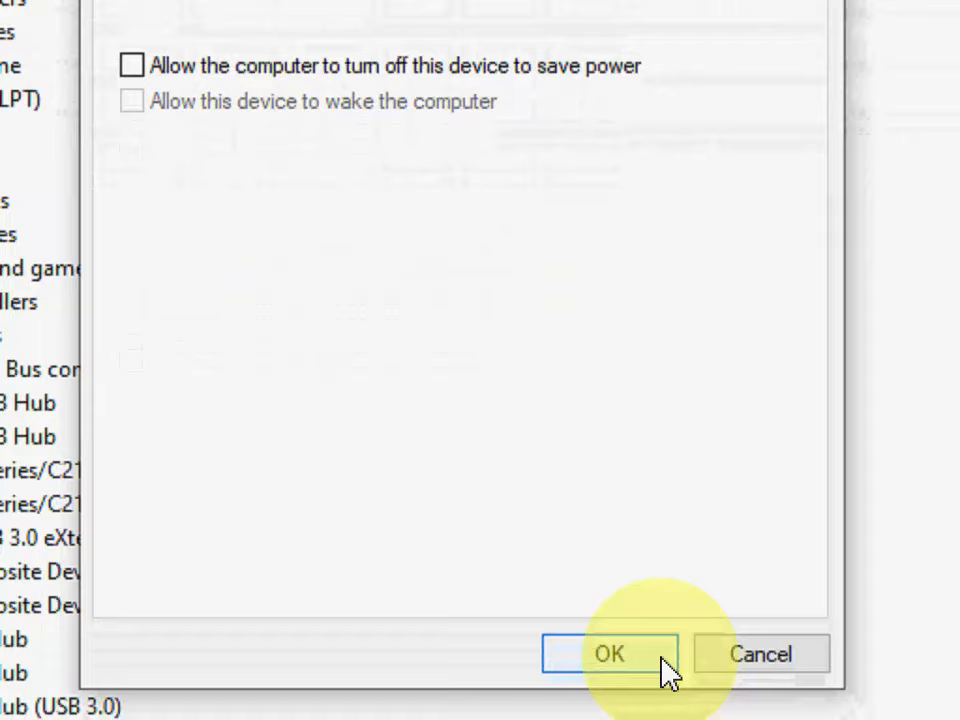
pyautogui.click(608, 654)
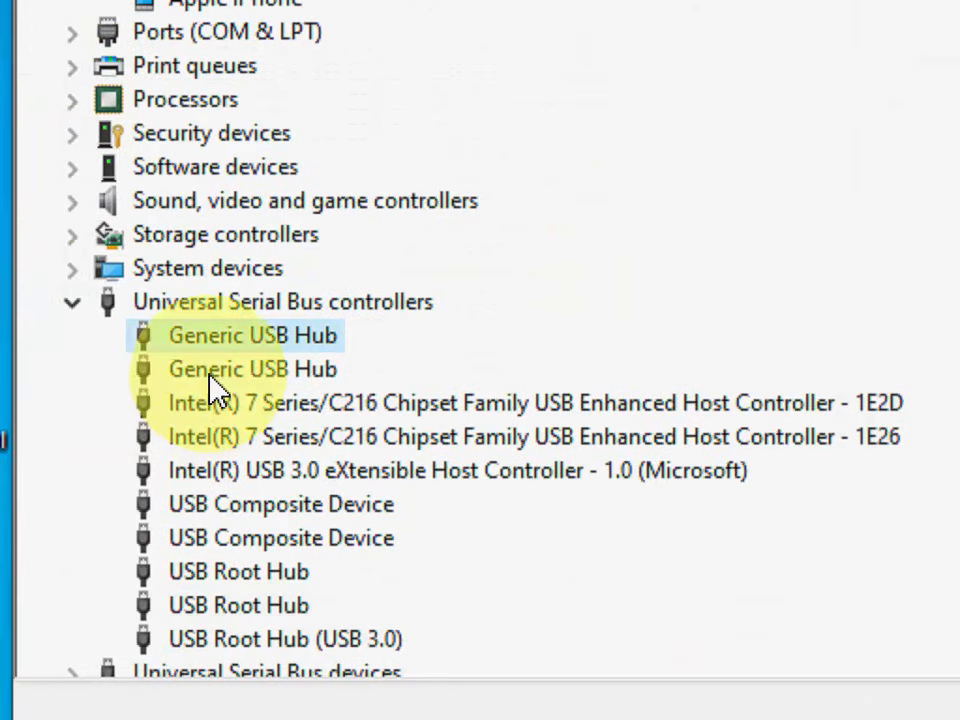
# Step: Check the second Generic USB Hub's properties and close Device Manager
pyautogui.doubleClick(252, 336)
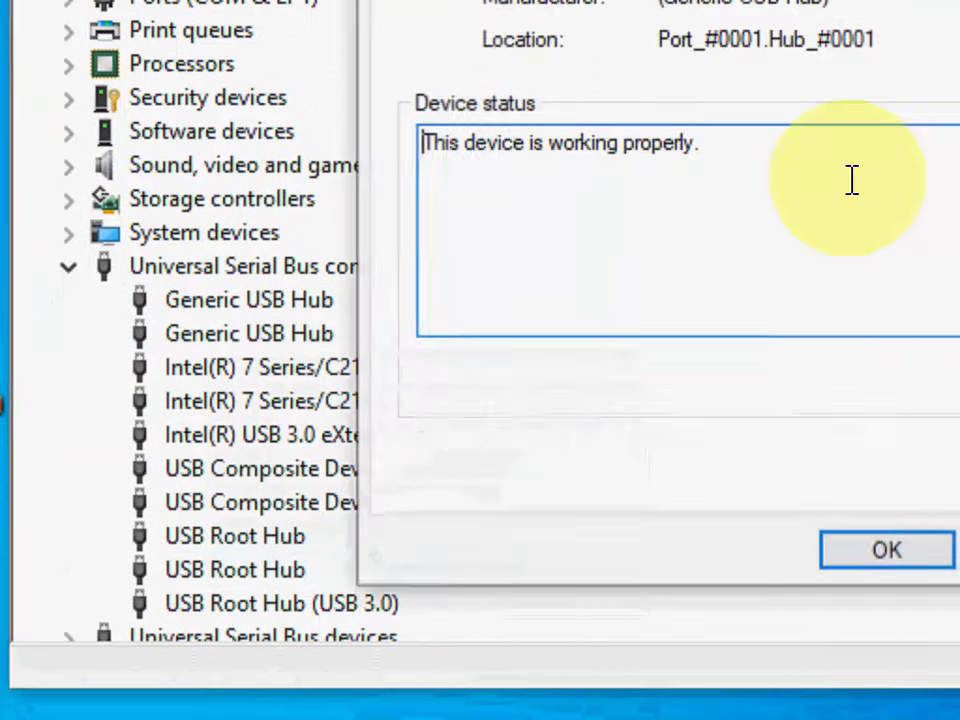
pyautogui.click(808, 124)
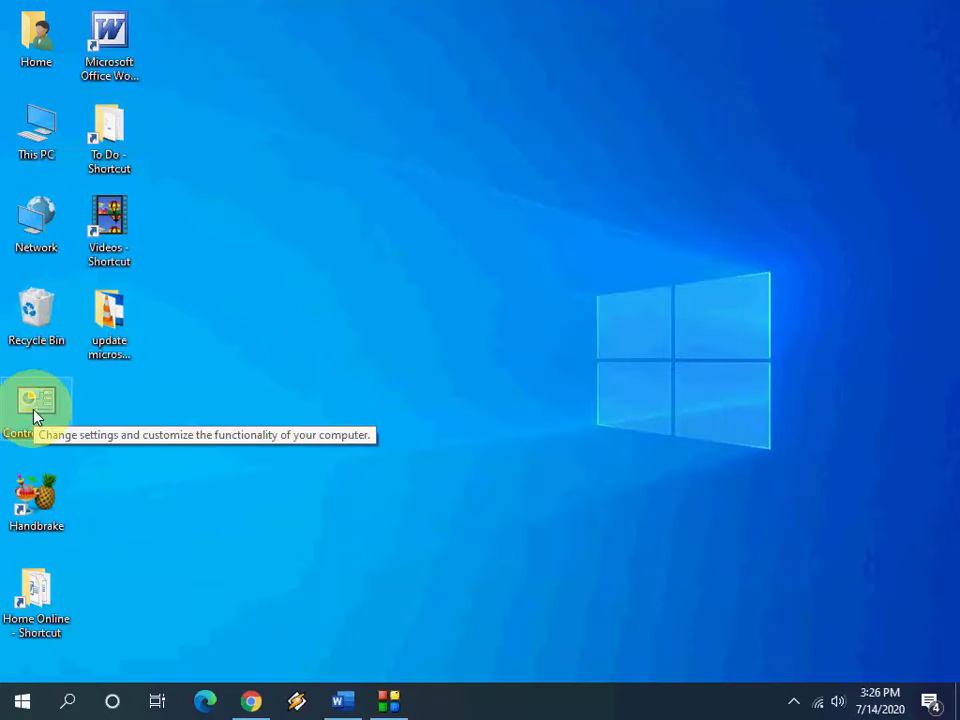
# Step: Troubleshoot the Apple iPhone under Devices and Printers via Hardware and Sound, then close the troubleshooter
pyautogui.doubleClick(36, 408)
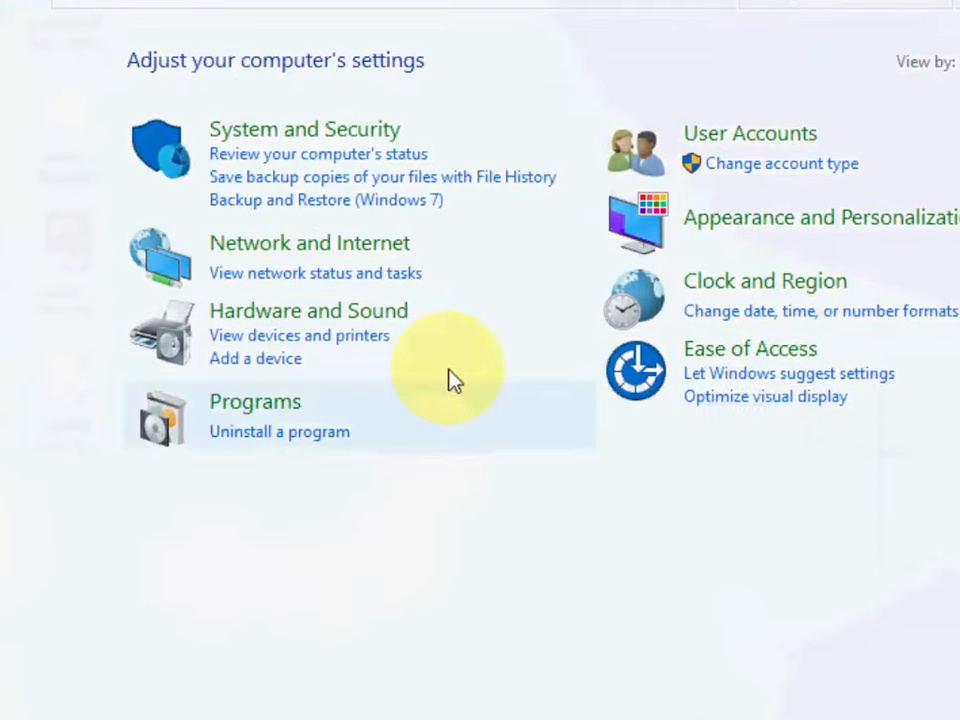
pyautogui.moveTo(308, 310)
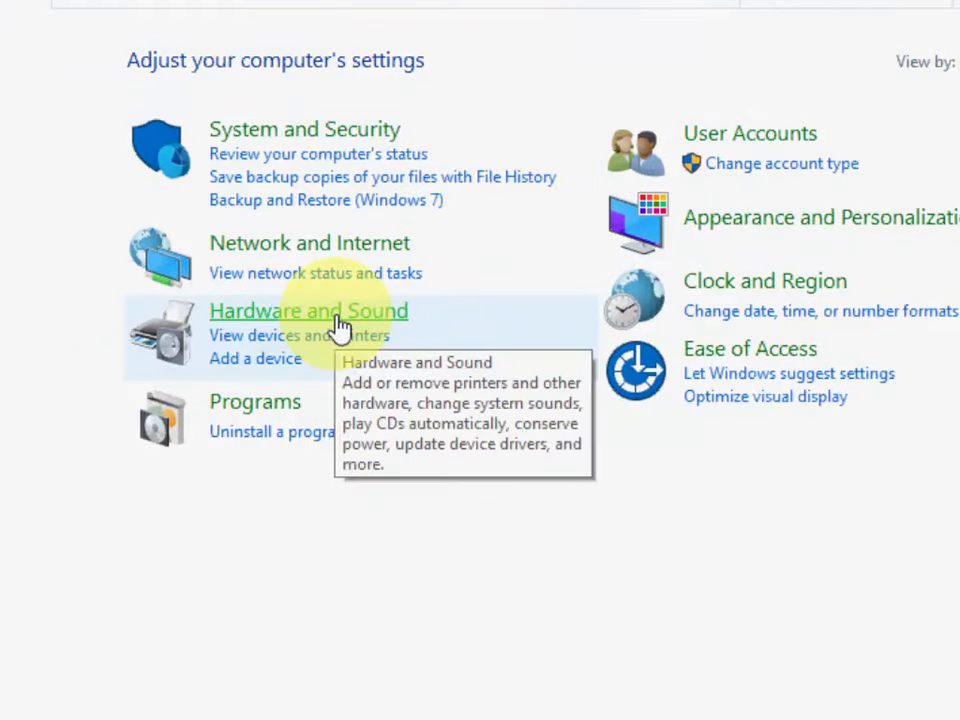
pyautogui.click(308, 312)
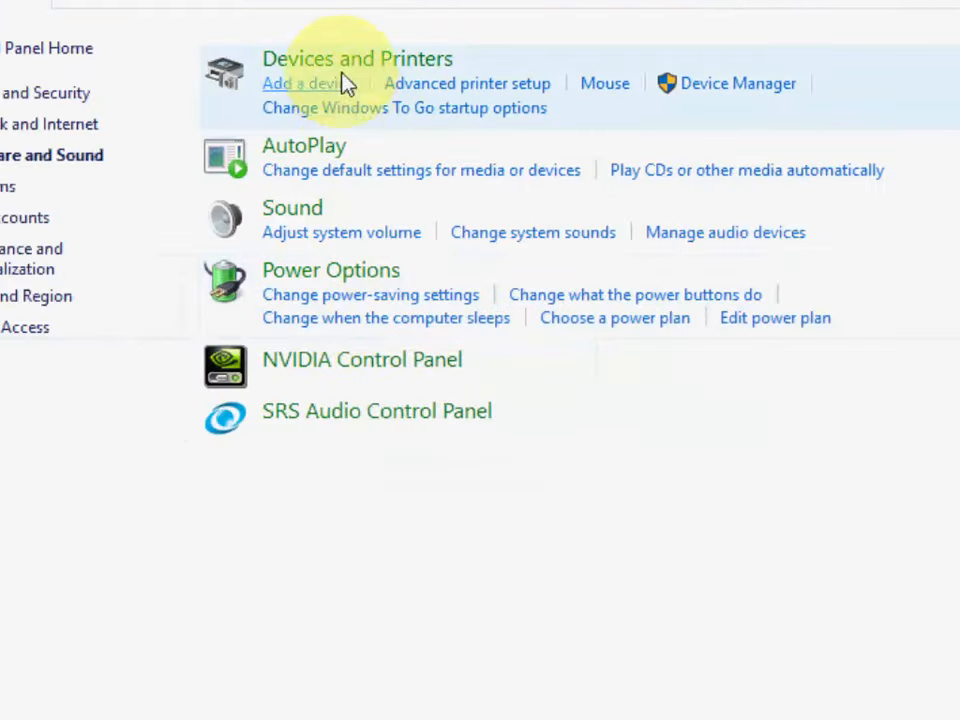
pyautogui.click(356, 58)
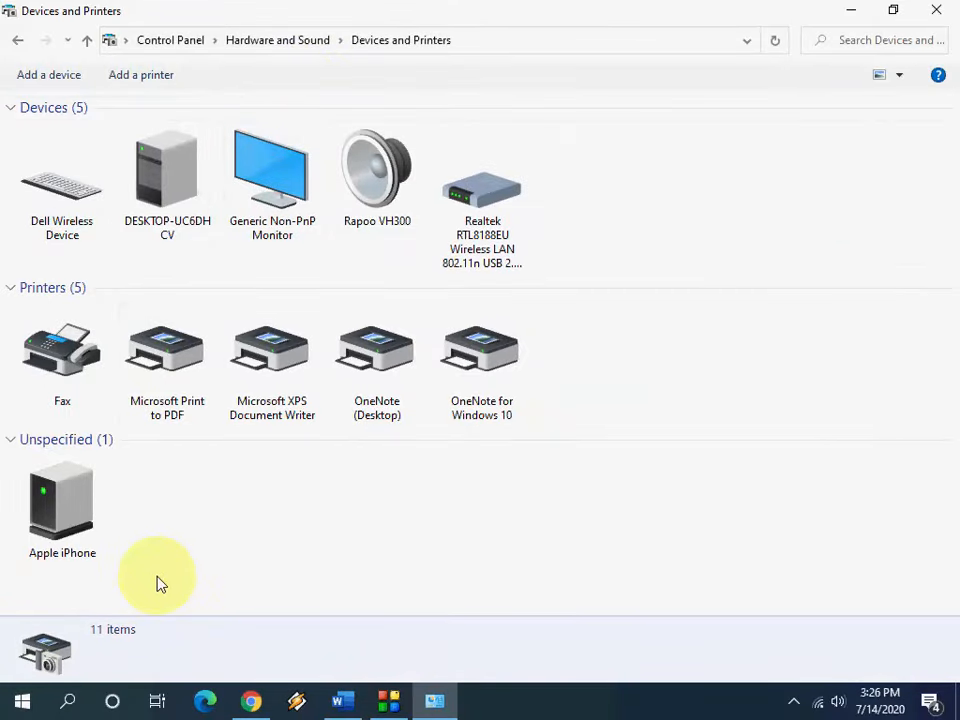
pyautogui.moveTo(210, 520)
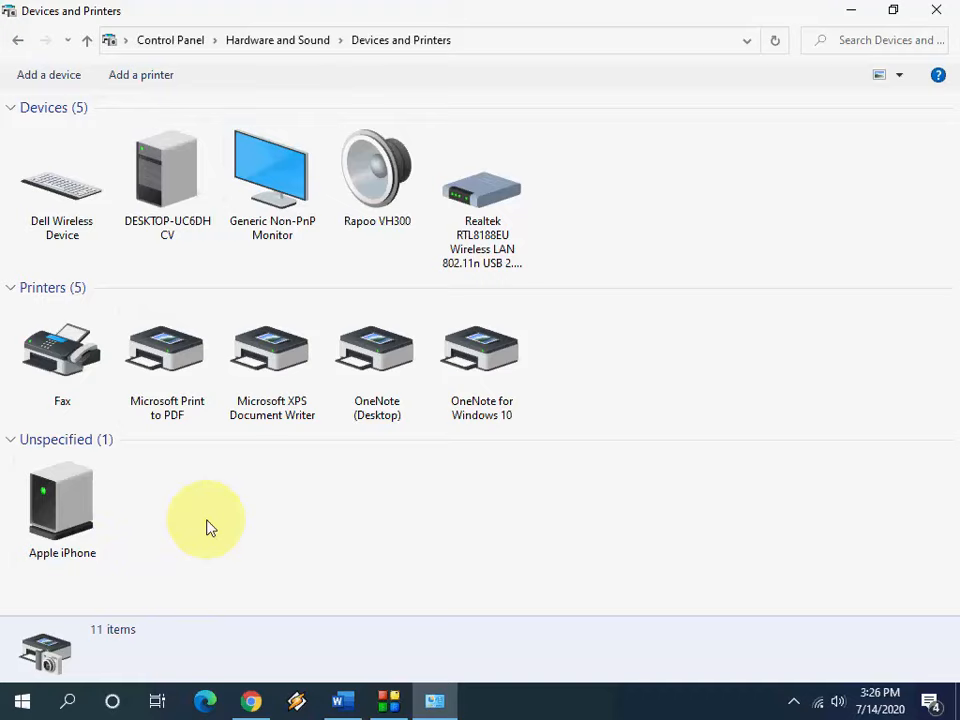
pyautogui.rightClick(62, 504)
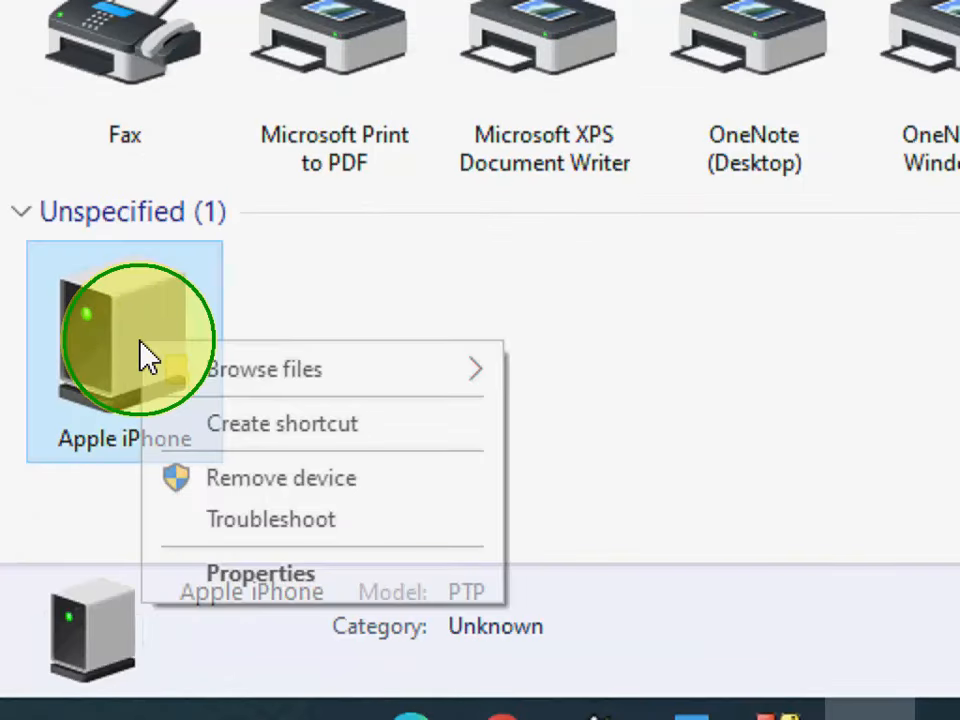
pyautogui.moveTo(376, 536)
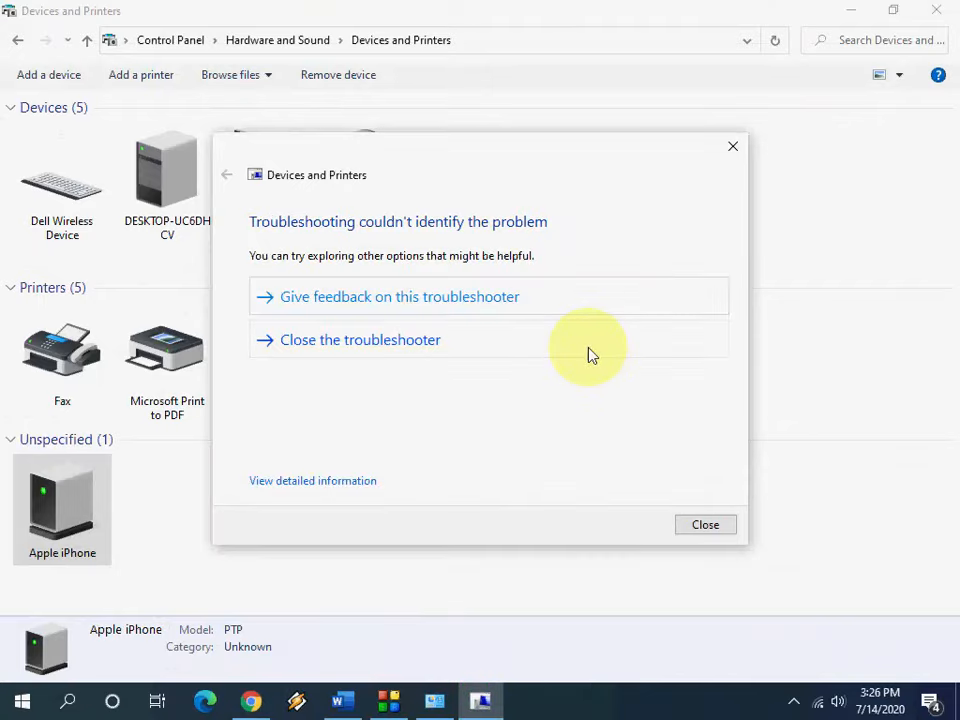
pyautogui.click(704, 524)
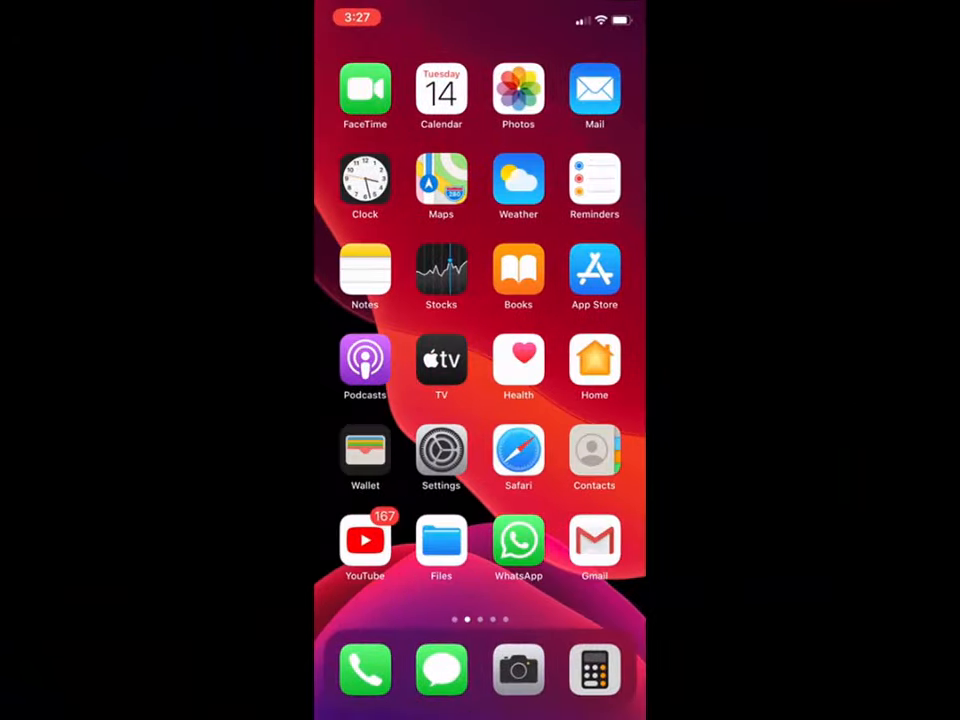
# Step: Reach the Reset screen under Settings > General on the iPhone
pyautogui.click(440, 456)
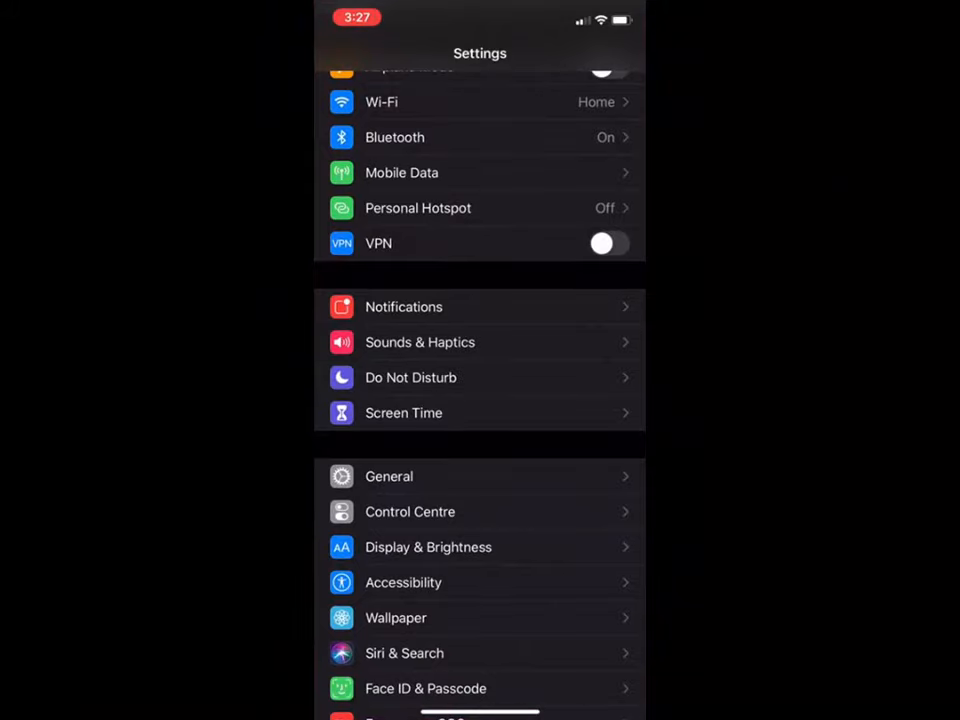
pyautogui.click(388, 476)
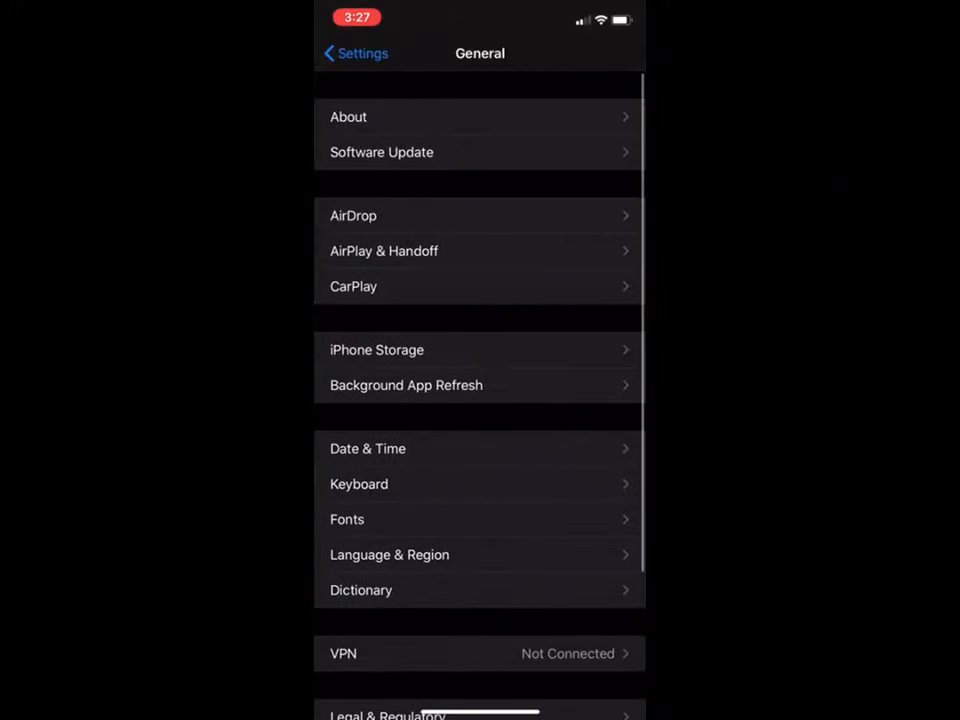
pyautogui.scroll(-3)
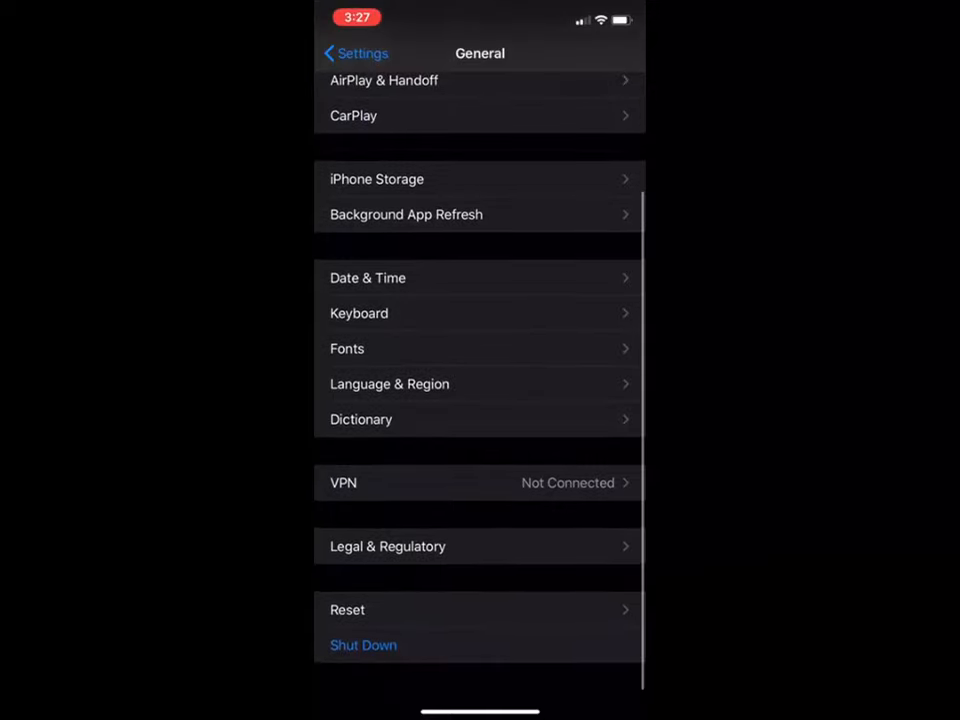
pyautogui.click(348, 608)
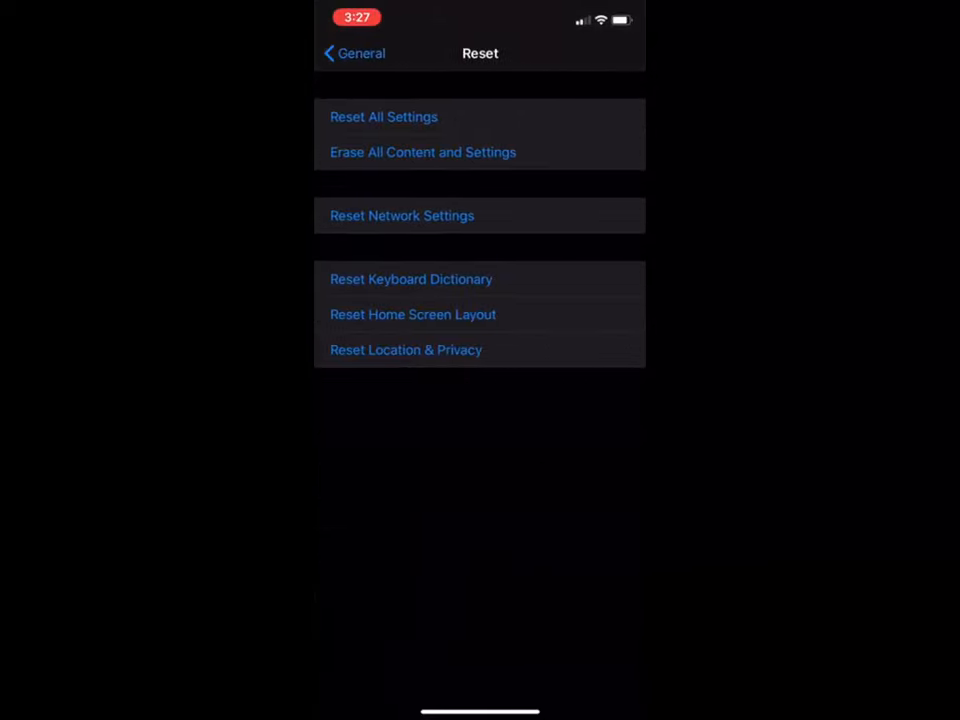